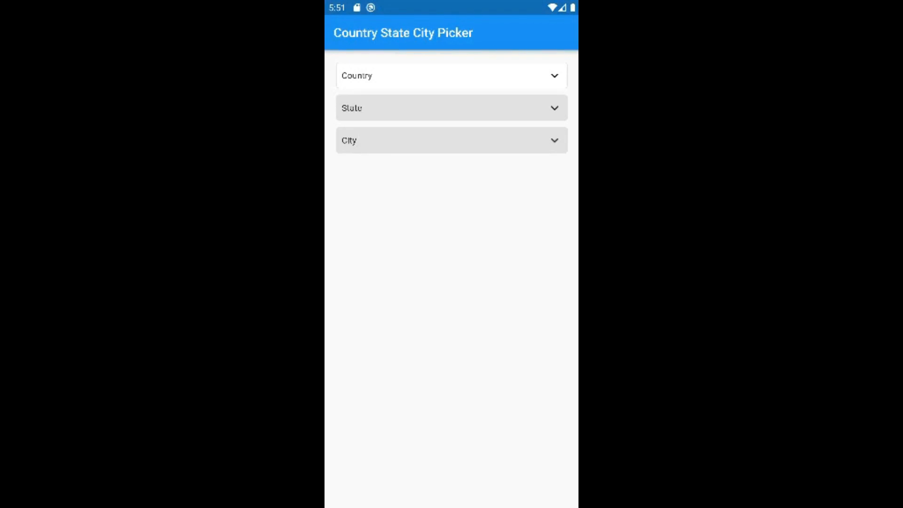
Choose India from the country search and filter the next list with 'Mum'.
{"action": "type", "text": "India"}
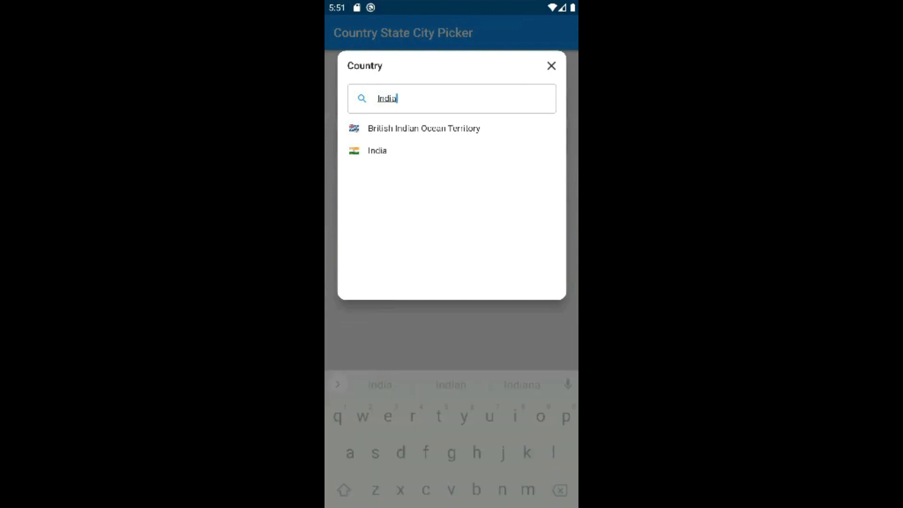
{"action": "left_click", "coordinate": [376, 150]}
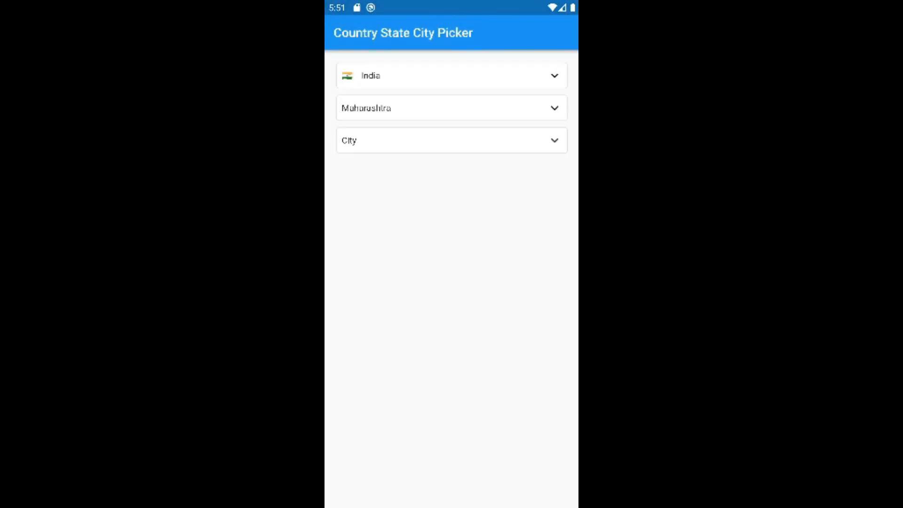
{"action": "type", "text": "Mum"}
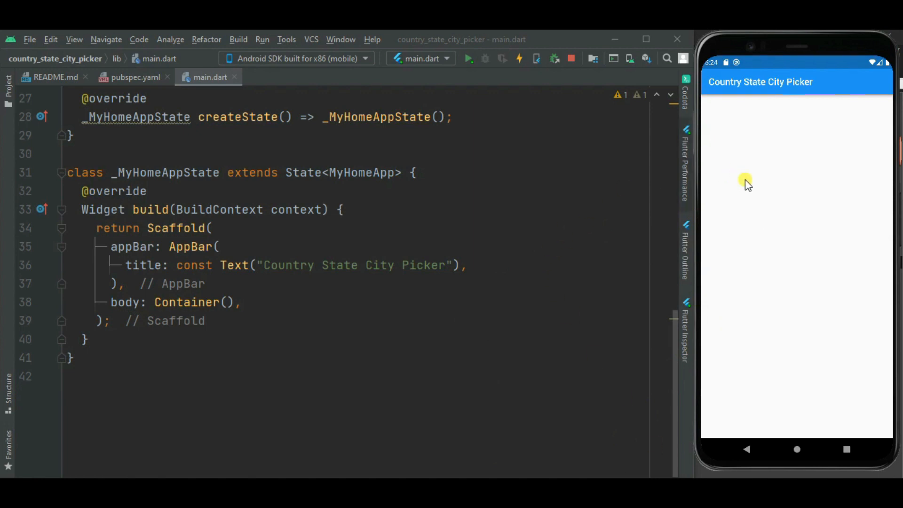
{"action": "mouse_move", "coordinate": [716, 109]}
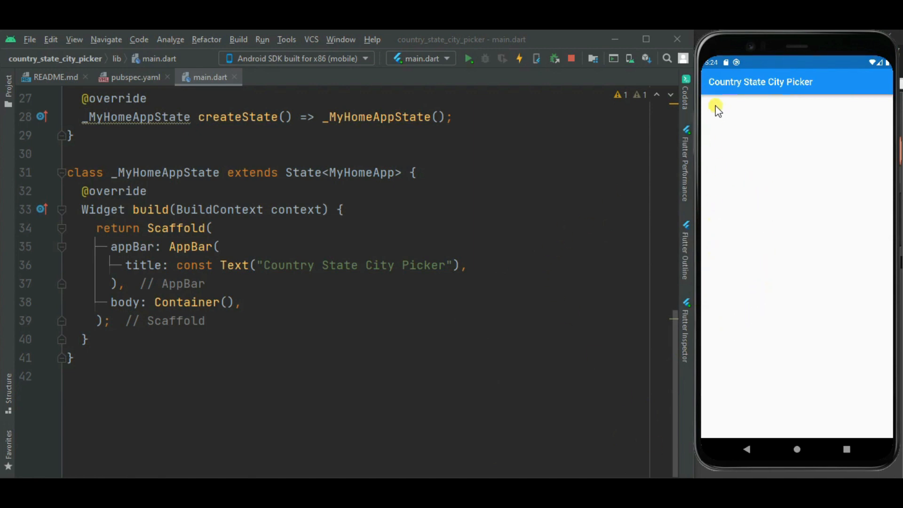
{"action": "mouse_move", "coordinate": [796, 173]}
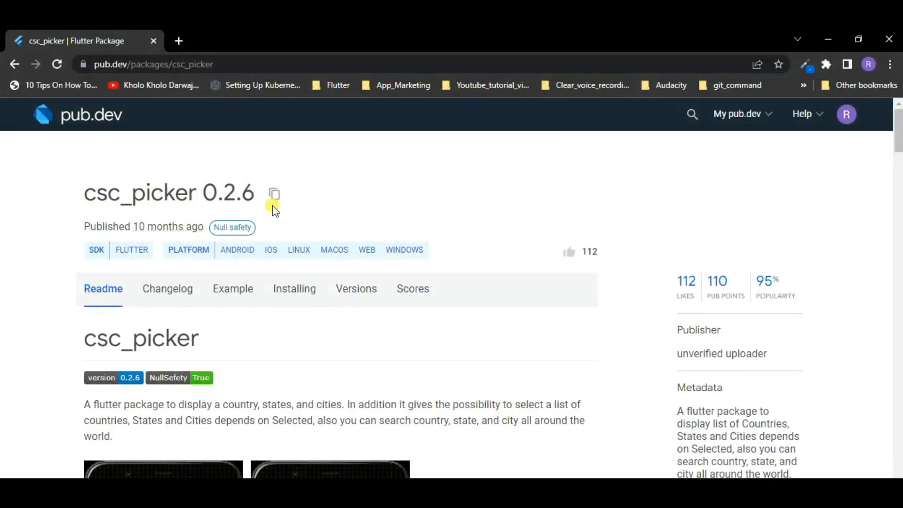
{"action": "mouse_move", "coordinate": [309, 215]}
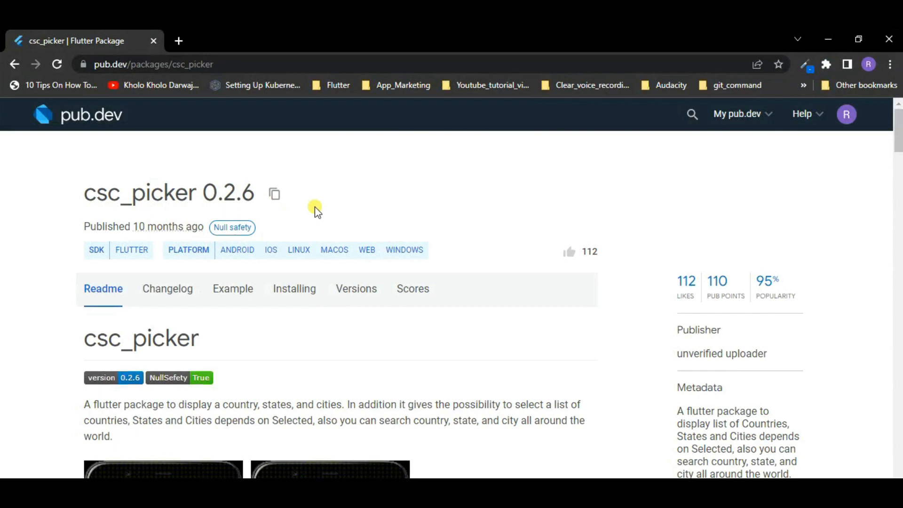
{"action": "mouse_move", "coordinate": [418, 256]}
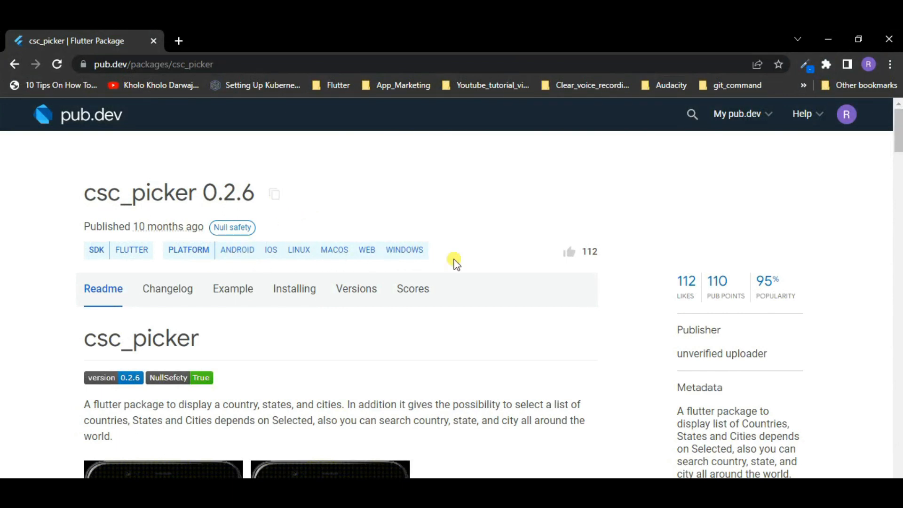
{"action": "mouse_move", "coordinate": [328, 198]}
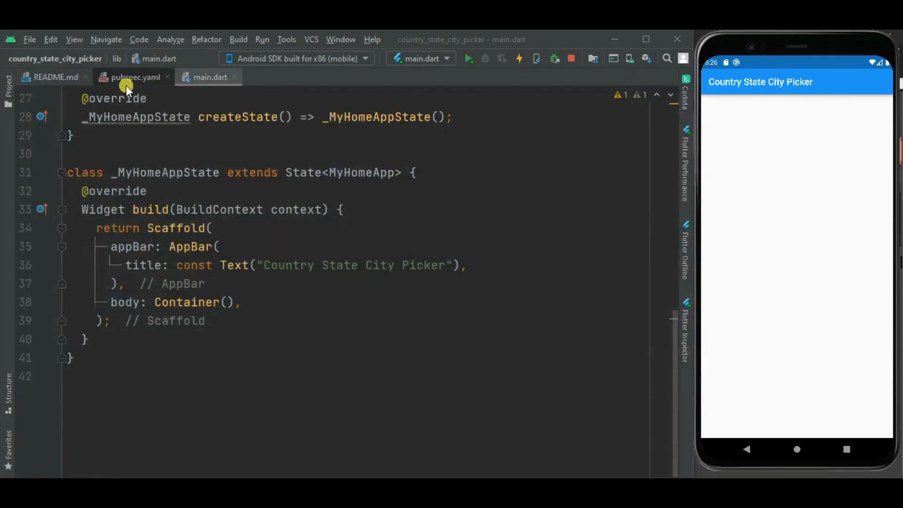
Add csc_picker: ^0.2.6 under dependencies in pubspec.yaml and return to main.dart.
{"action": "left_click", "coordinate": [133, 76]}
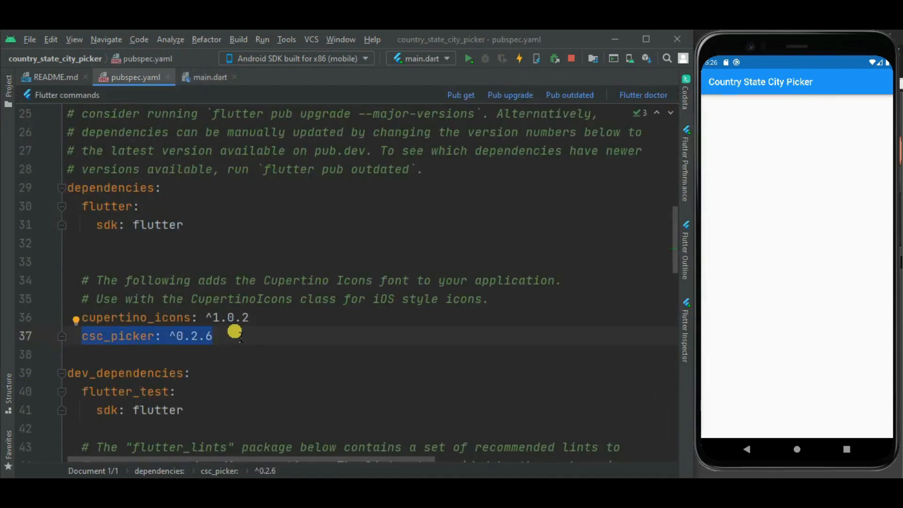
{"action": "left_click", "coordinate": [210, 77]}
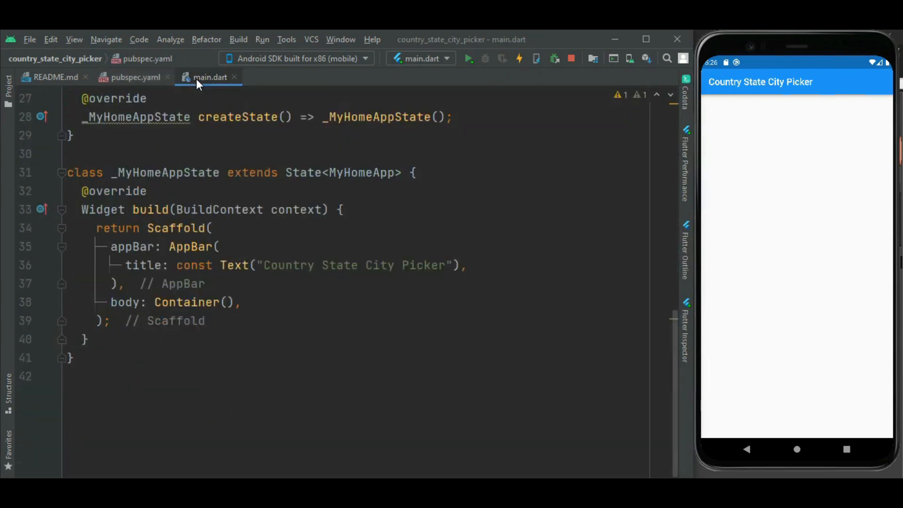
Replace the Container body with CSCPicker() and check the Country dropdown in the emulator.
{"action": "double_click", "coordinate": [186, 302]}
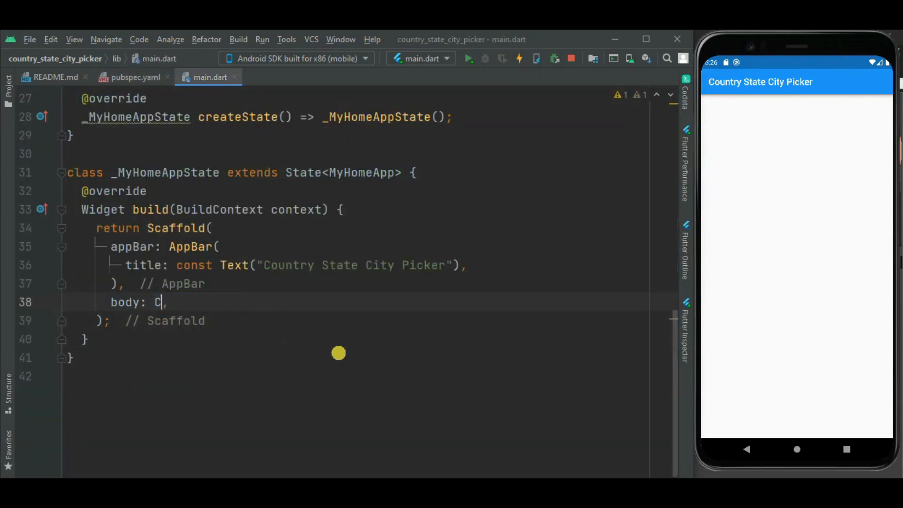
{"action": "type", "text": "SCPicker()"}
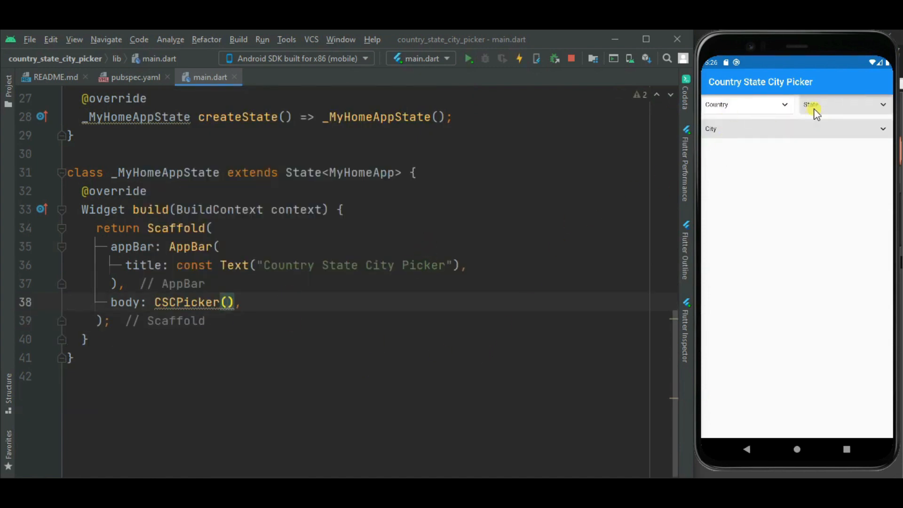
{"action": "mouse_move", "coordinate": [797, 129]}
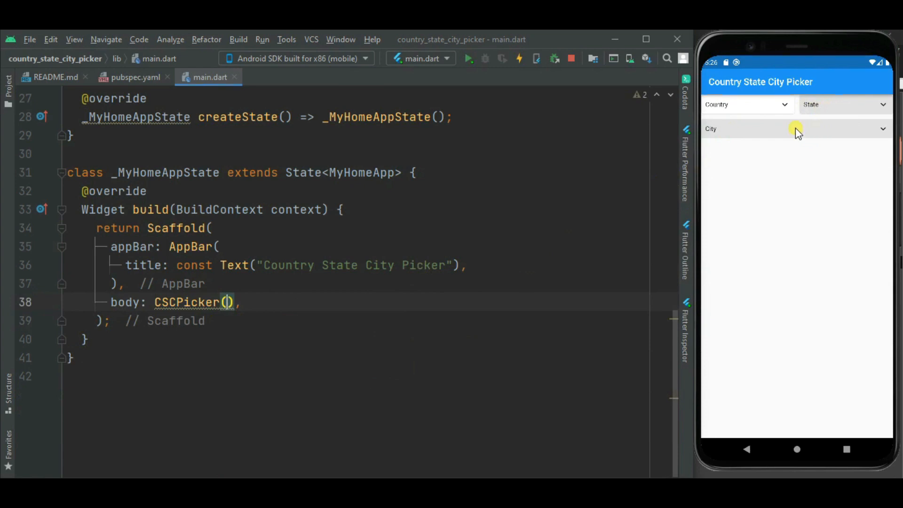
{"action": "left_click", "coordinate": [746, 104]}
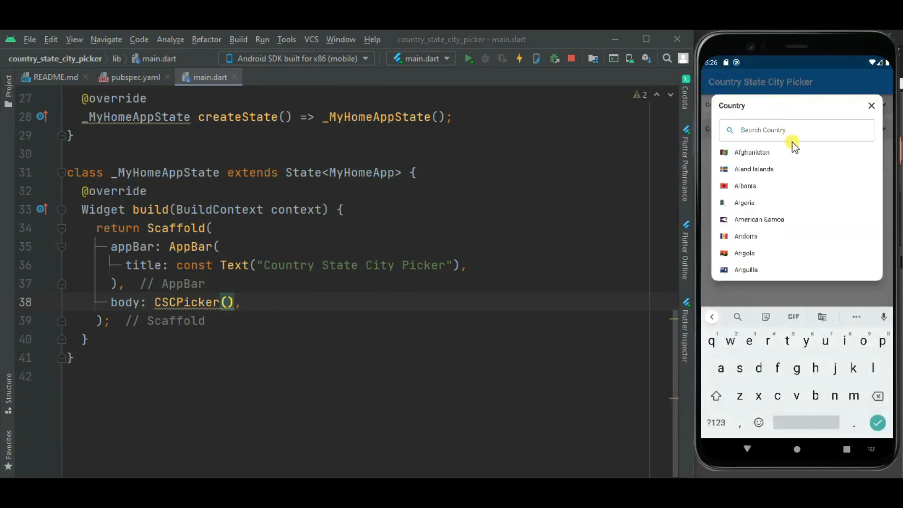
{"action": "mouse_move", "coordinate": [770, 260]}
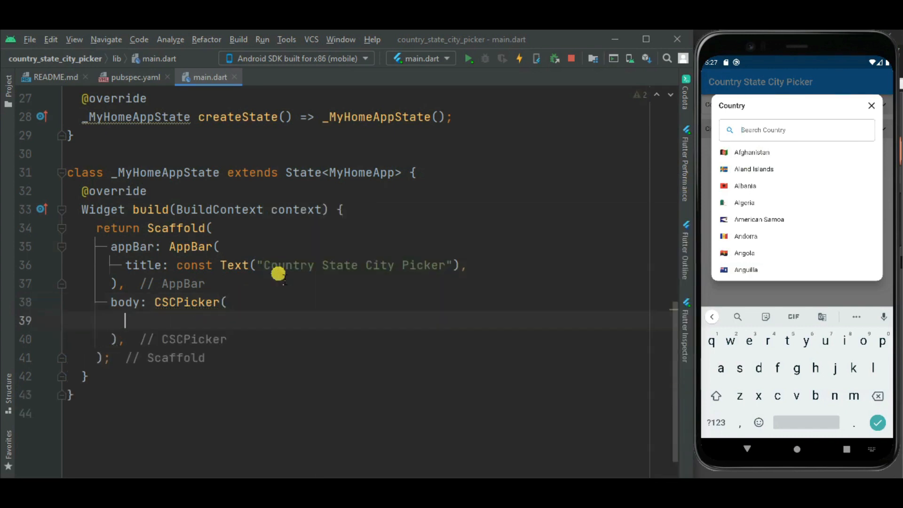
Add empty onCountryChanged, onStateChanged and onCityChanged callbacks, renaming the duplicate to onCityChanged.
{"action": "type", "text": "onCh"}
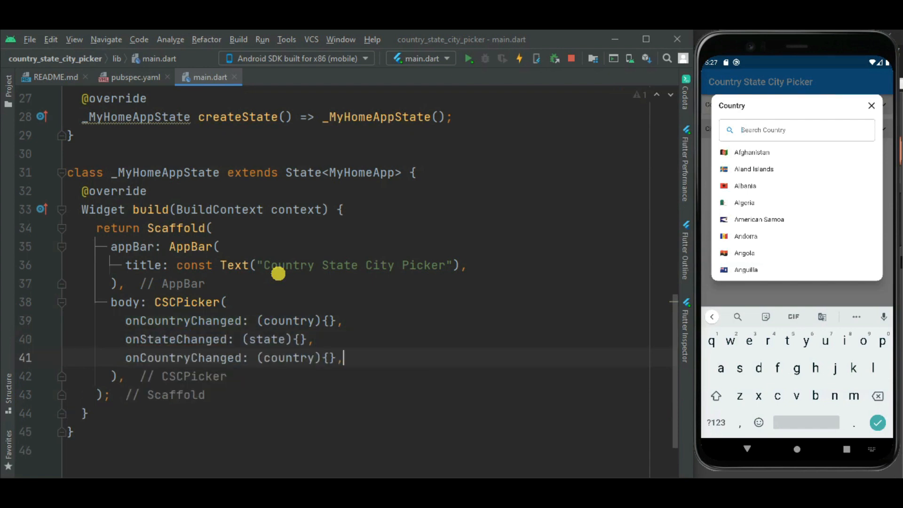
{"action": "type", "text": "city"}
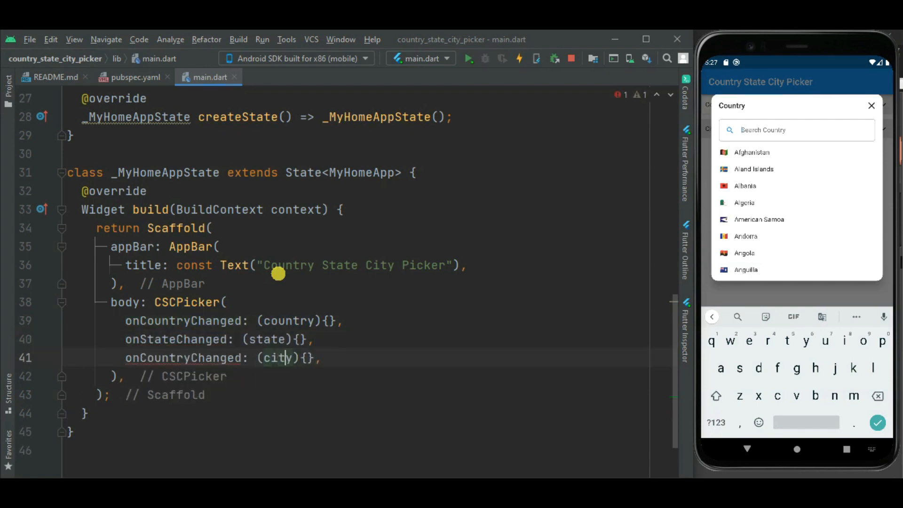
{"action": "double_click", "coordinate": [163, 357]}
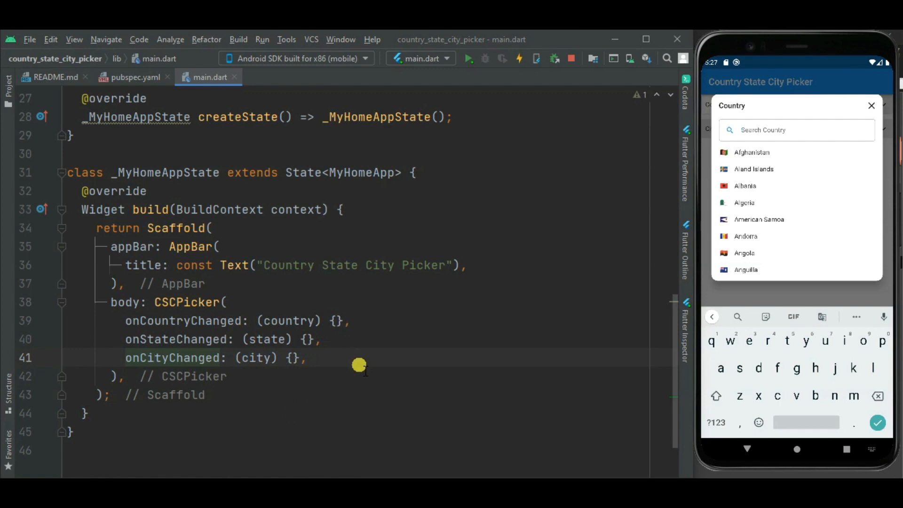
{"action": "left_click", "coordinate": [871, 105]}
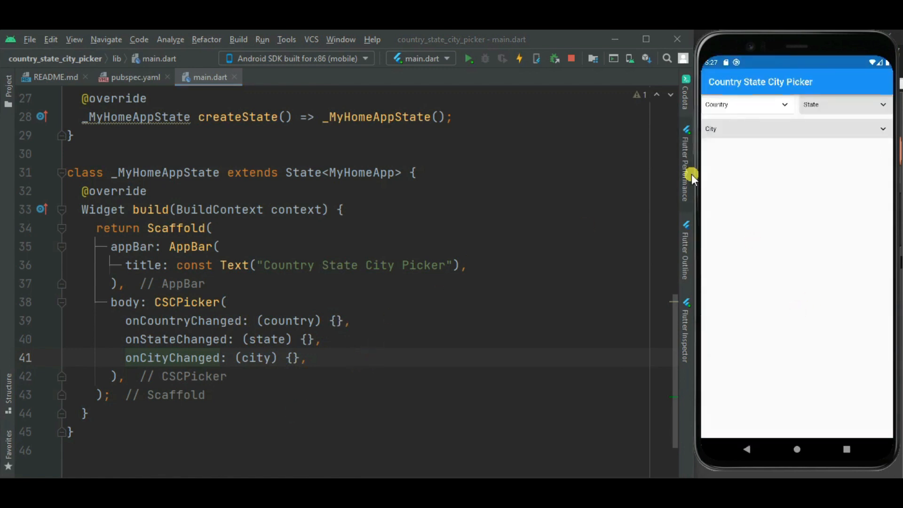
Pick India, Andhra Pradesh and the city Akividu in the running picker.
{"action": "left_click", "coordinate": [747, 105]}
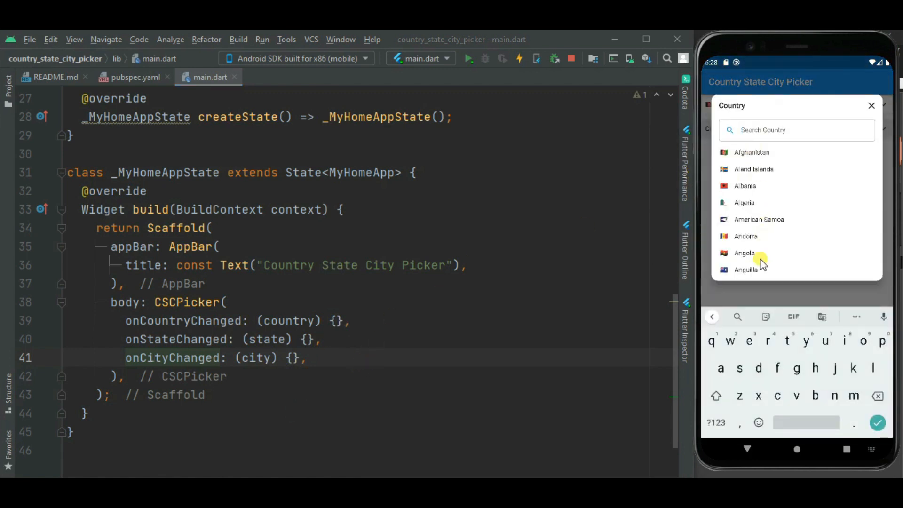
{"action": "mouse_move", "coordinate": [774, 129]}
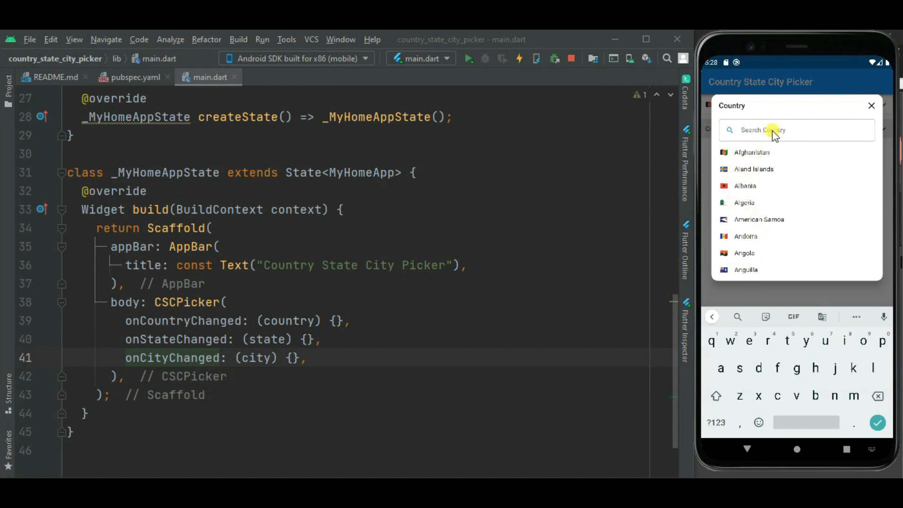
{"action": "type", "text": "indi"}
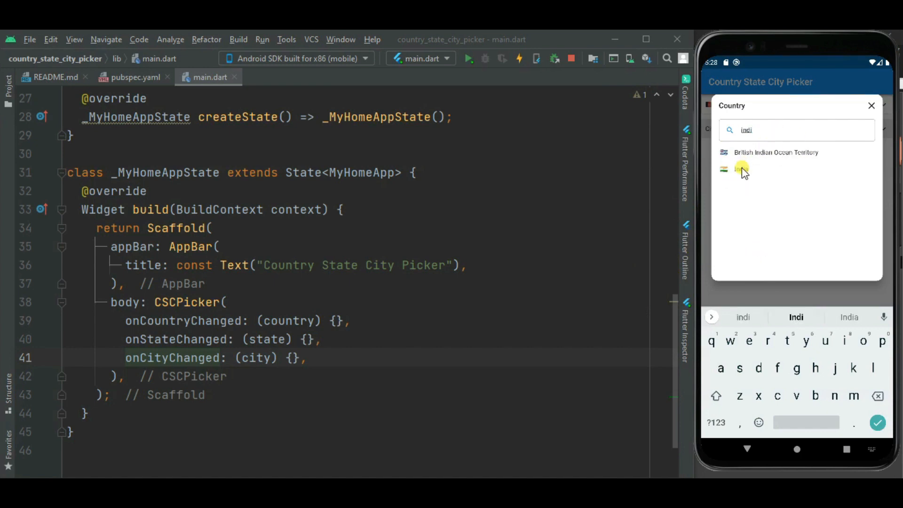
{"action": "left_click", "coordinate": [742, 169]}
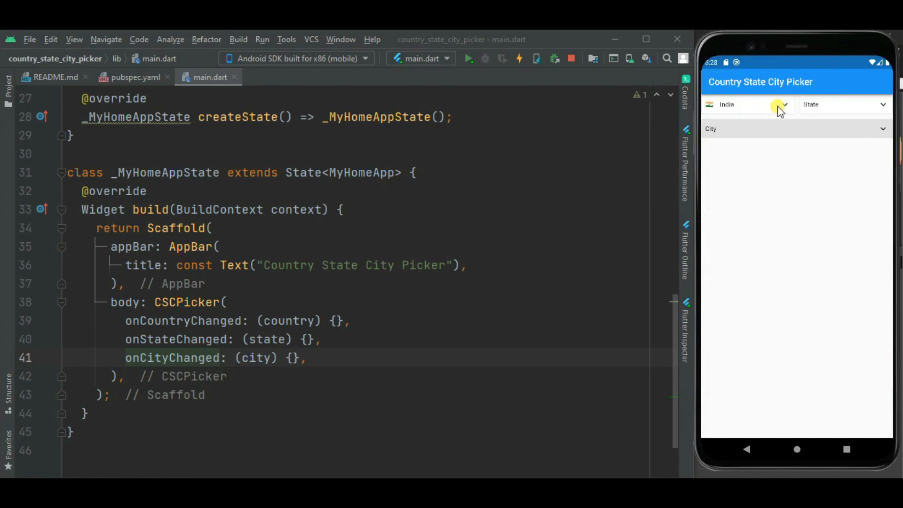
{"action": "mouse_move", "coordinate": [830, 106]}
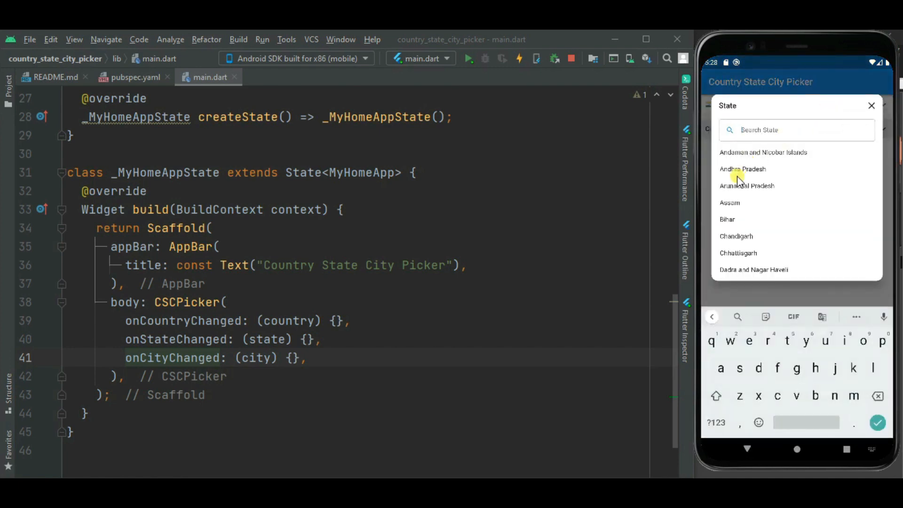
{"action": "left_click", "coordinate": [743, 168]}
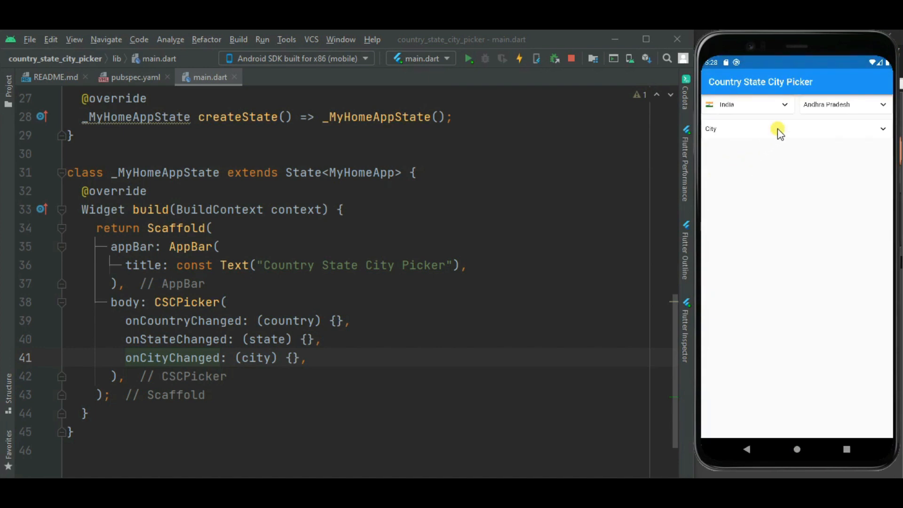
{"action": "left_click", "coordinate": [795, 129]}
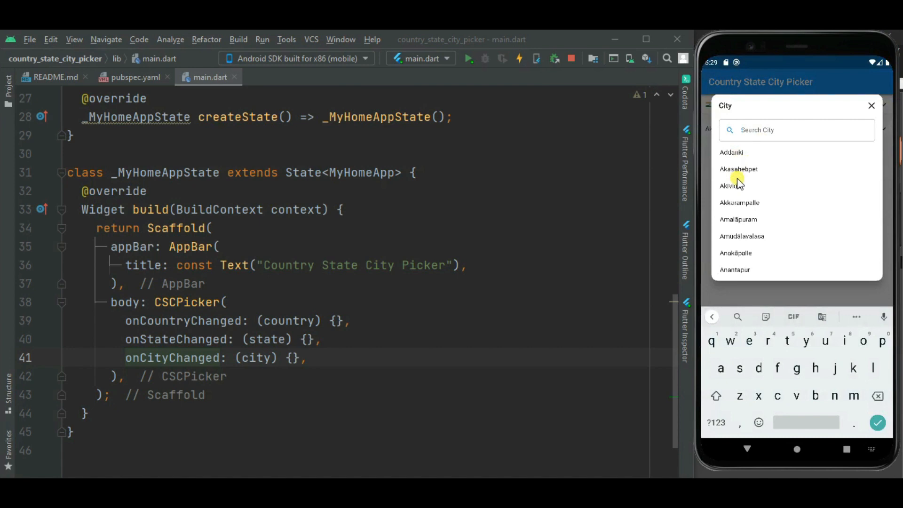
{"action": "left_click", "coordinate": [733, 185]}
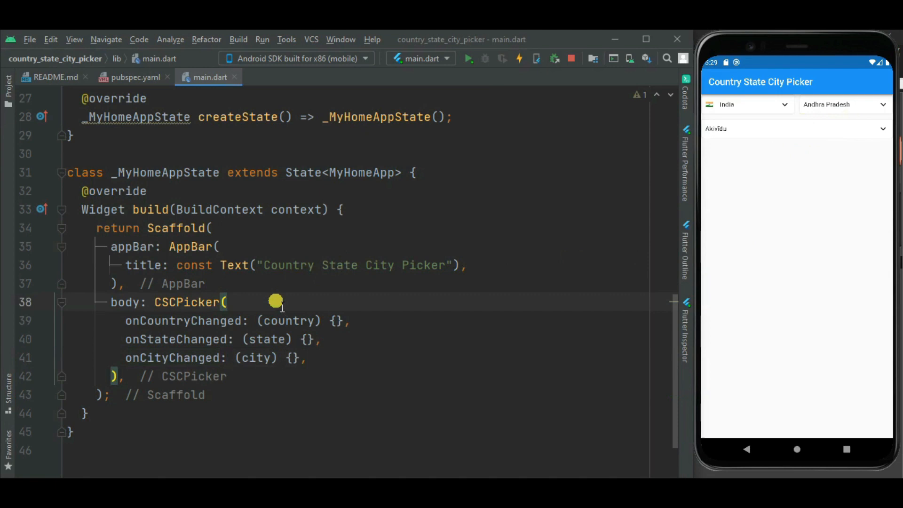
Set layout: Layout.vertical so the three pickers stack vertically in the app.
{"action": "type", "text": "layout: Layout.,"}
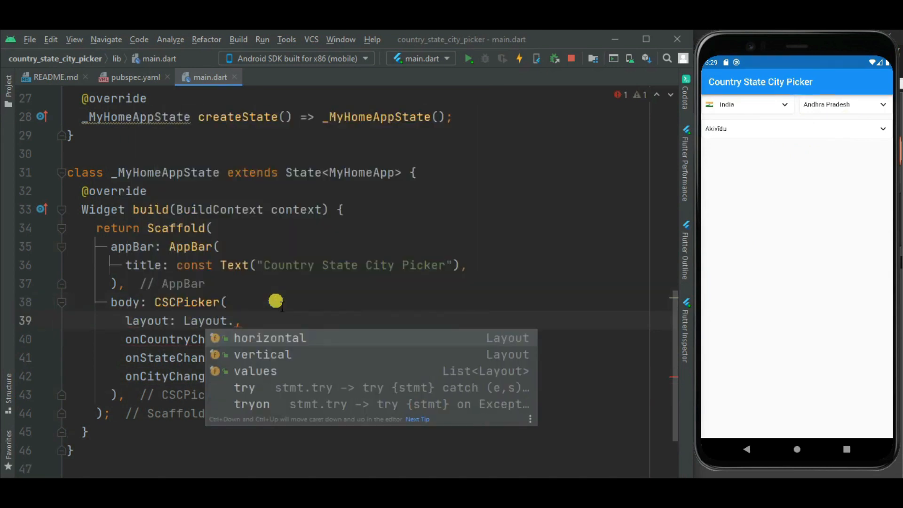
{"action": "key", "text": "Down"}
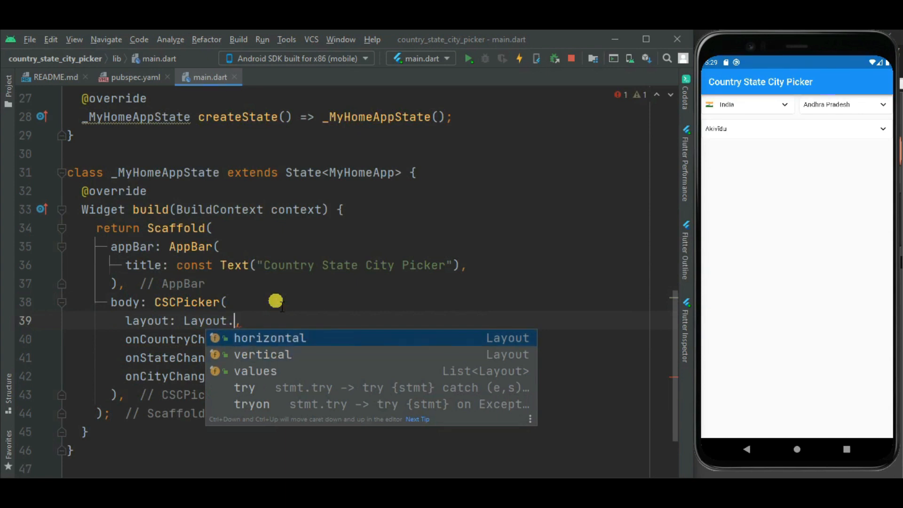
{"action": "key", "text": "Down"}
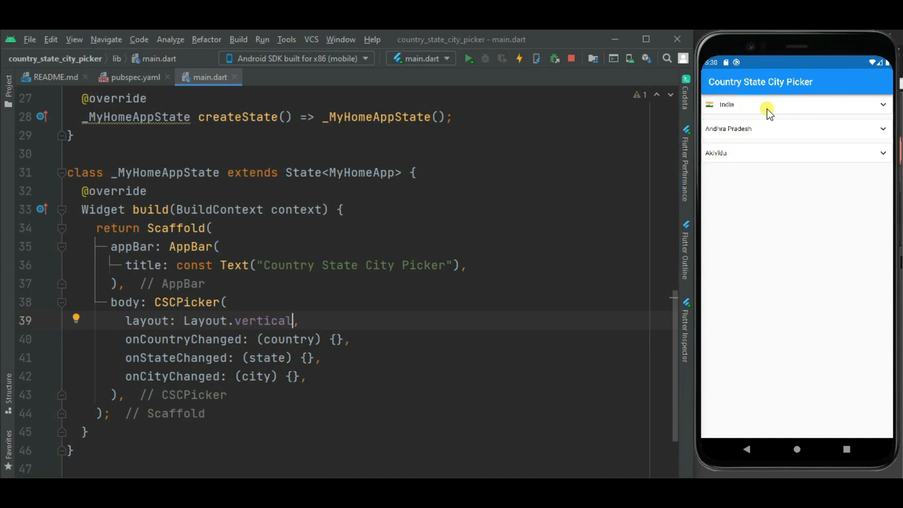
{"action": "mouse_move", "coordinate": [519, 324]}
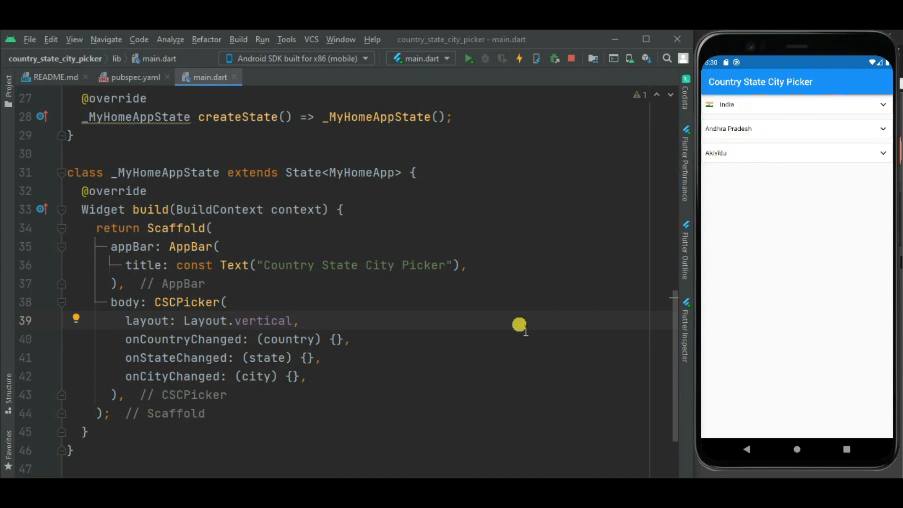
{"action": "left_click", "coordinate": [795, 104]}
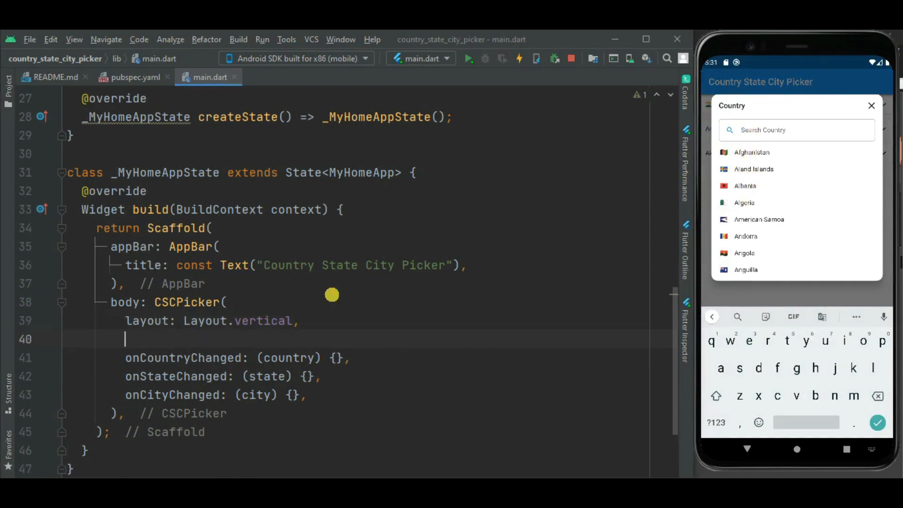
Add flagState: CountryFlag.DISABLE and pick Afghanistan from the flagless country list.
{"action": "type", "text": "flagState: CountryFlag.DISABLE,"}
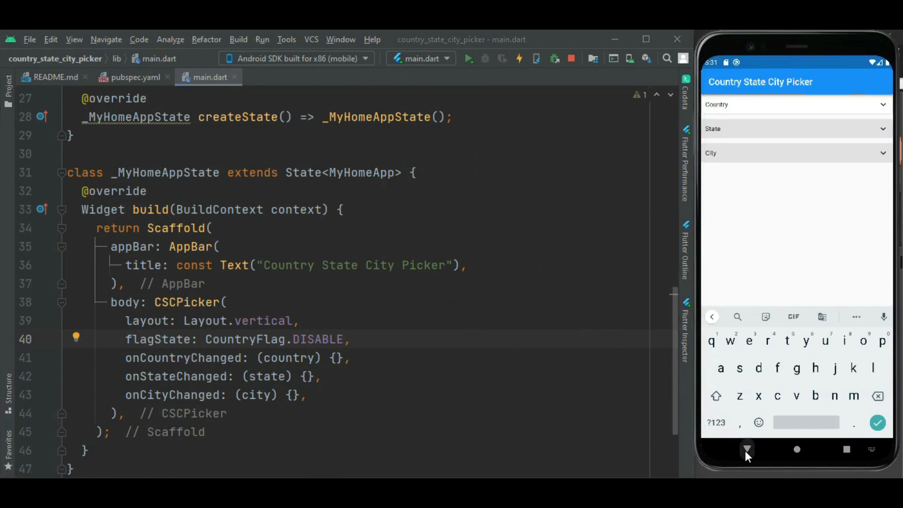
{"action": "left_click", "coordinate": [795, 104]}
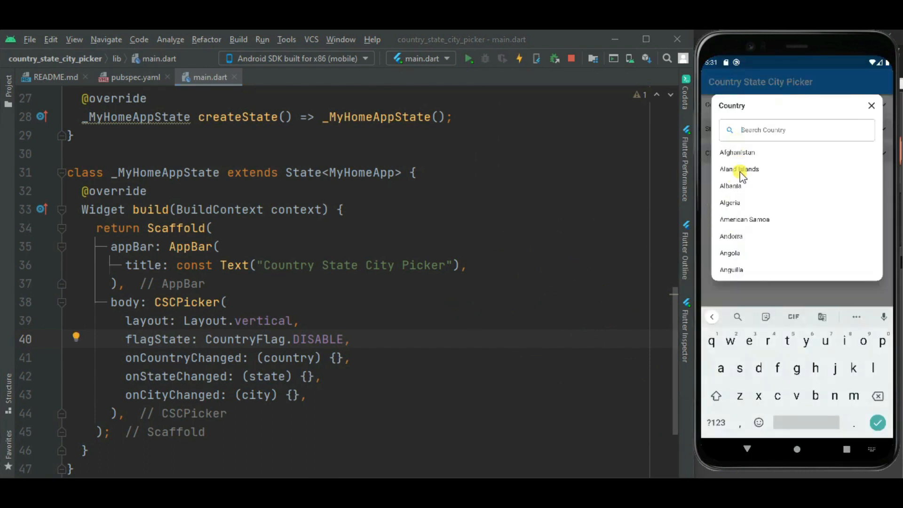
{"action": "mouse_move", "coordinate": [760, 158]}
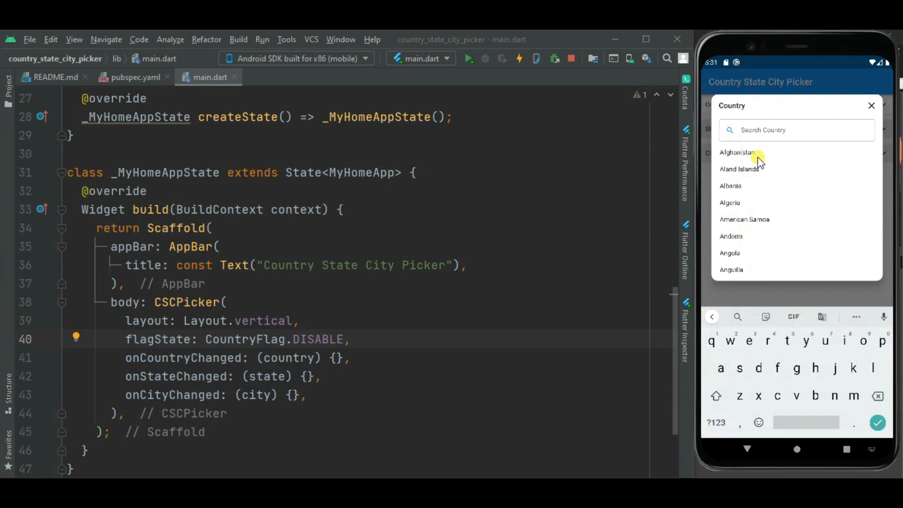
{"action": "left_click", "coordinate": [737, 153]}
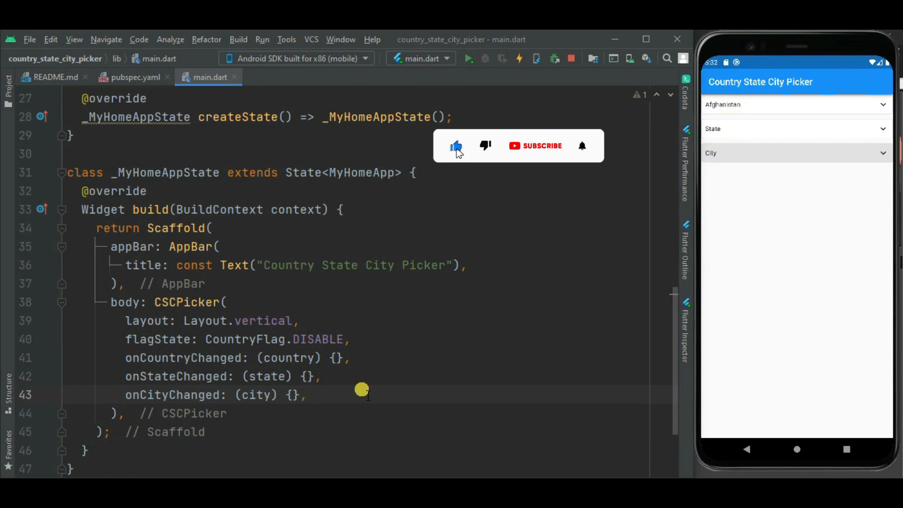
{"action": "type", "text": "co"}
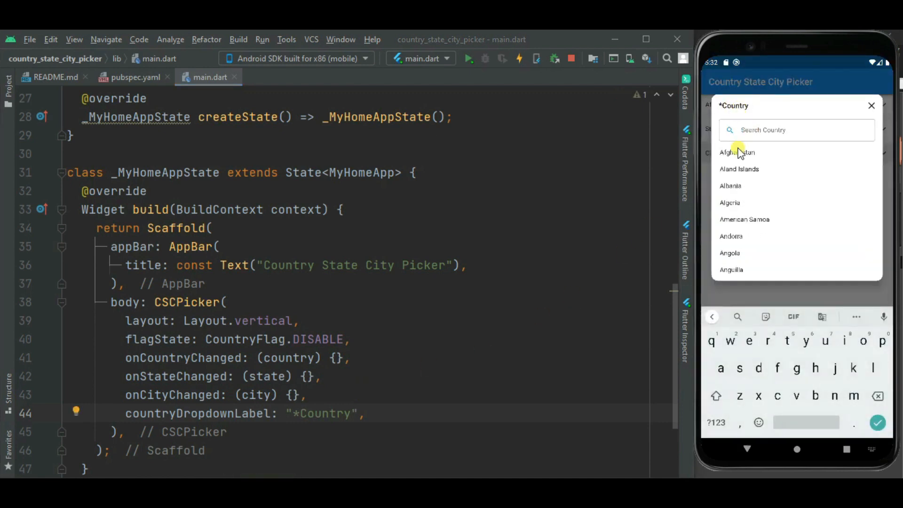
Add stateDropdownLabel "*State" and cityDropdownLabel "*City" after the *Country label.
{"action": "left_click", "coordinate": [737, 153]}
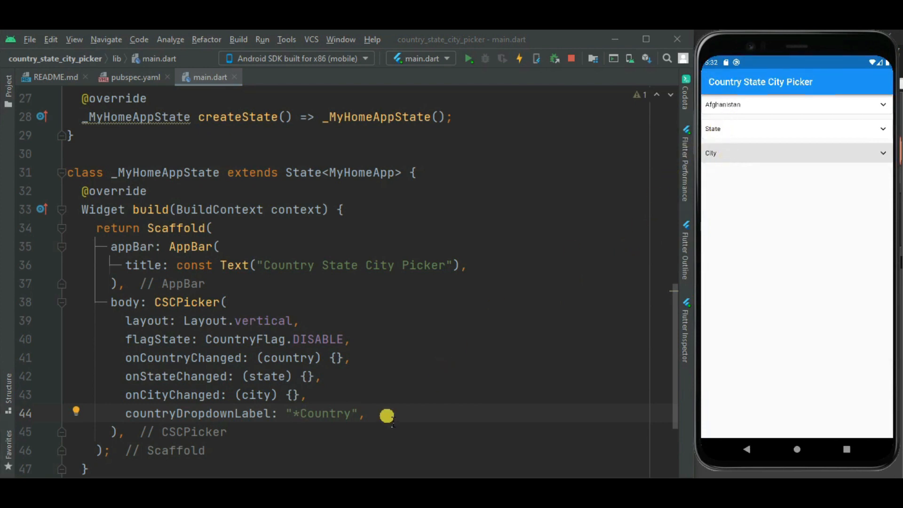
{"action": "type", "text": "stateDropdownLabel: \"*State\","}
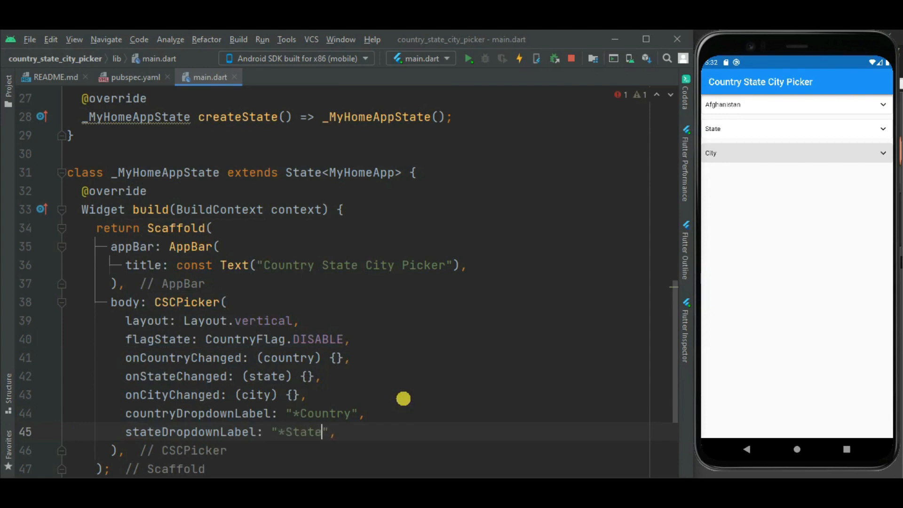
{"action": "key", "text": "enter"}
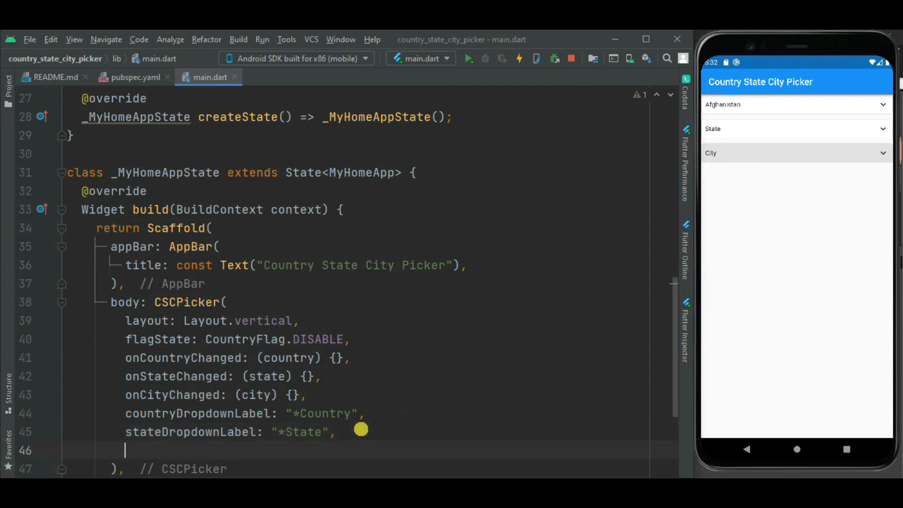
{"action": "type", "text": "cityDropdownLabel: \"*City\","}
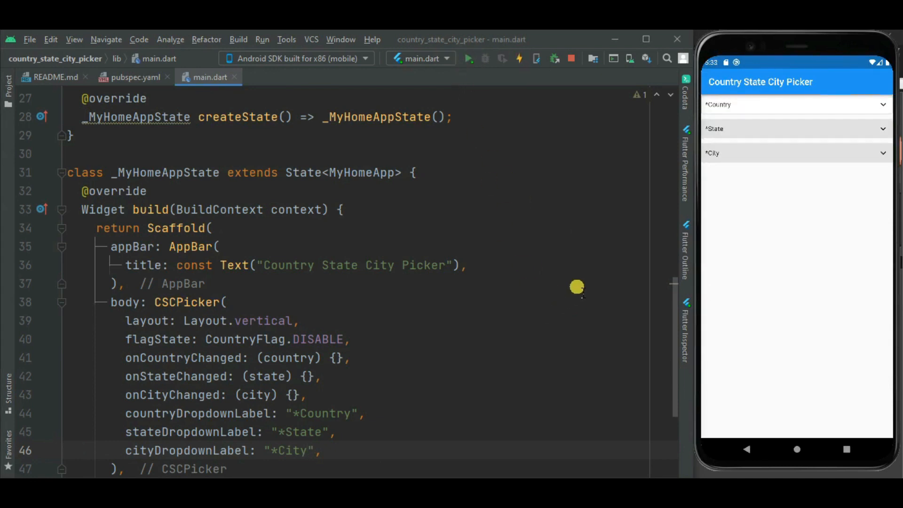
{"action": "mouse_move", "coordinate": [736, 108]}
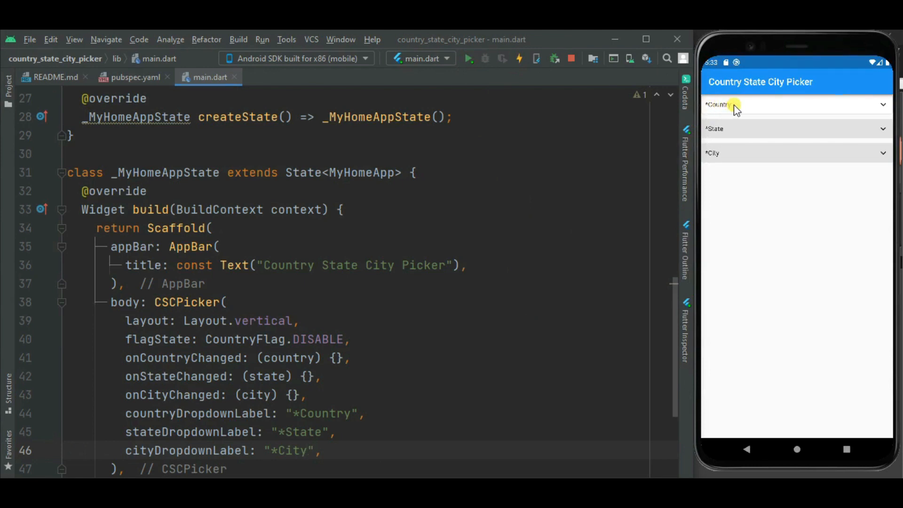
{"action": "mouse_move", "coordinate": [725, 156]}
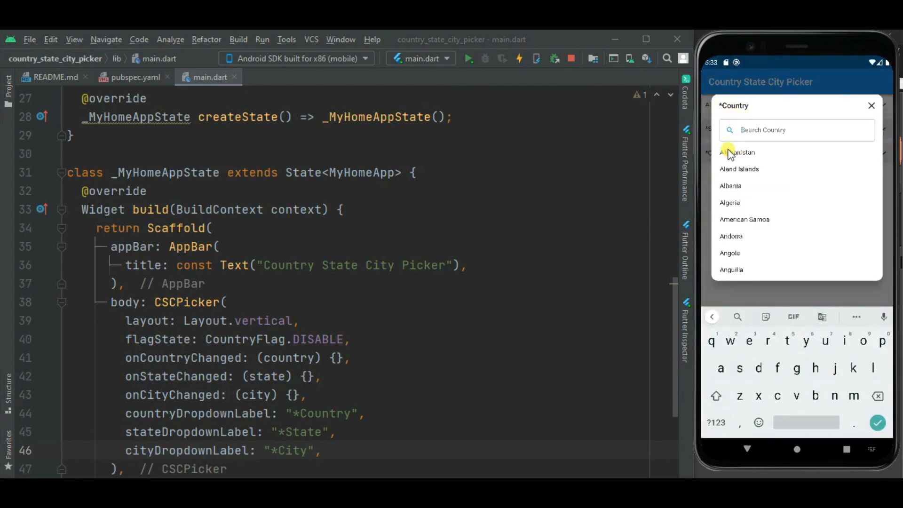
Choose Afghanistan and Badakhshan in the relabelled pickers.
{"action": "left_click", "coordinate": [739, 153]}
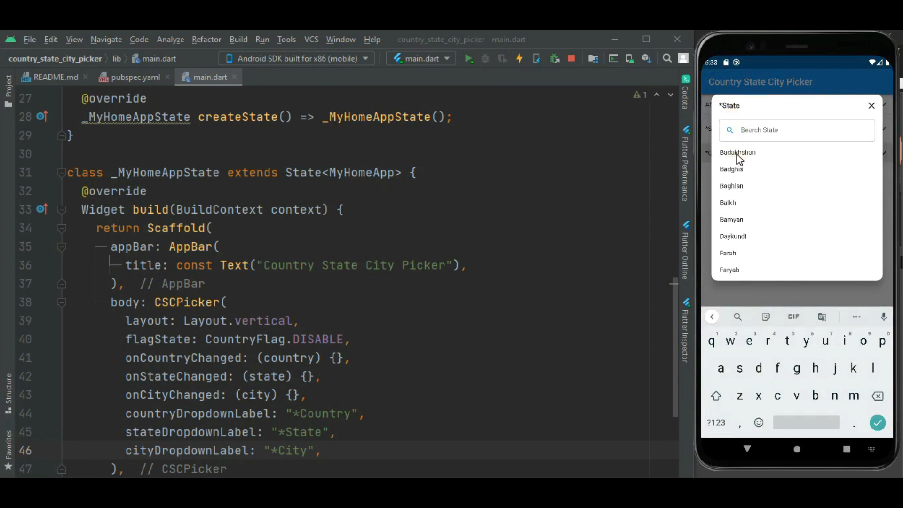
{"action": "left_click", "coordinate": [737, 153]}
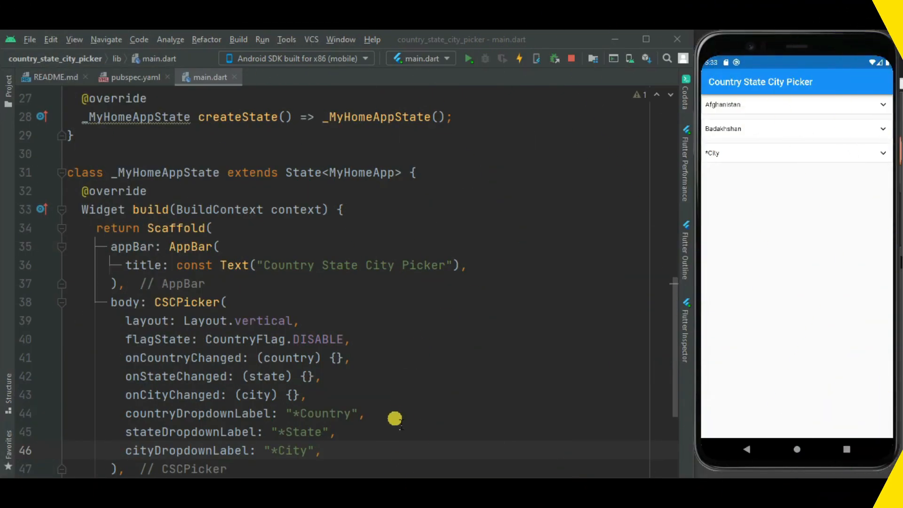
Add dropdownDialogRadius: 30 and searchBarRadius: 30 and check the rounded country dialog in the app.
{"action": "left_click", "coordinate": [795, 104]}
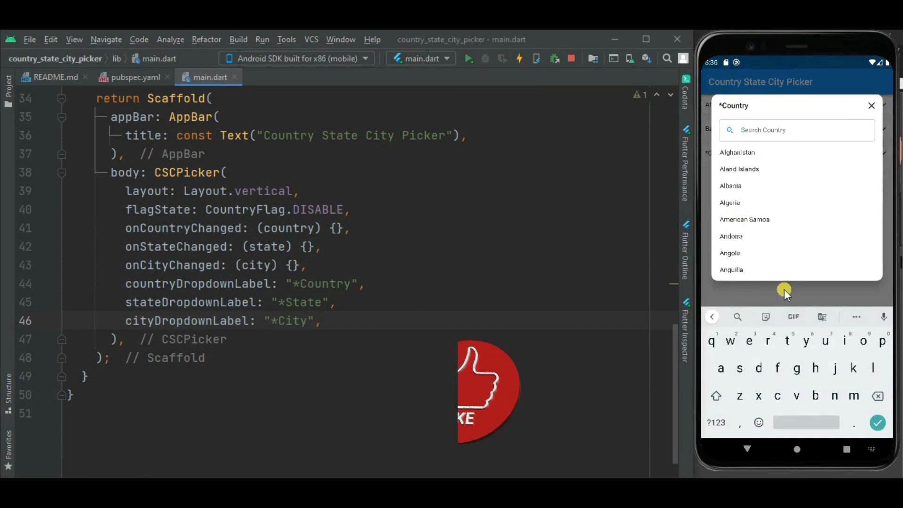
{"action": "key", "text": "enter"}
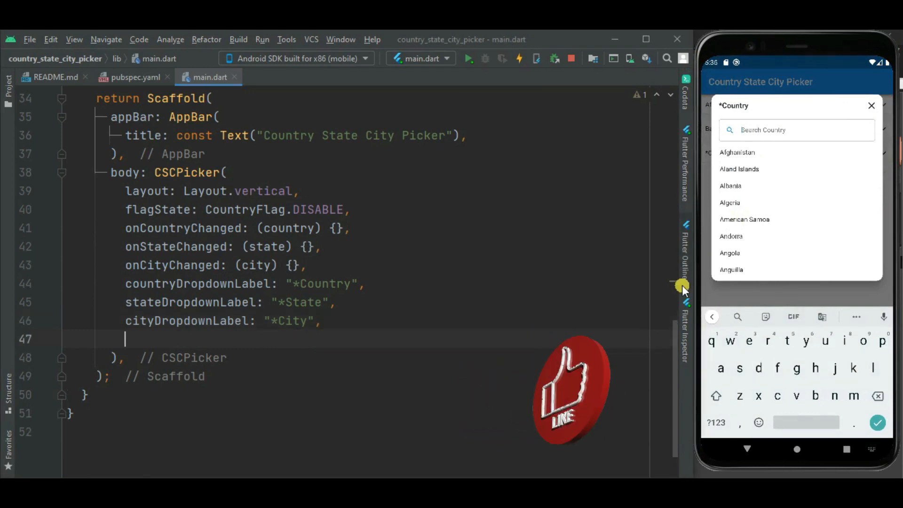
{"action": "type", "text": "dropdownDialogRadius: ,"}
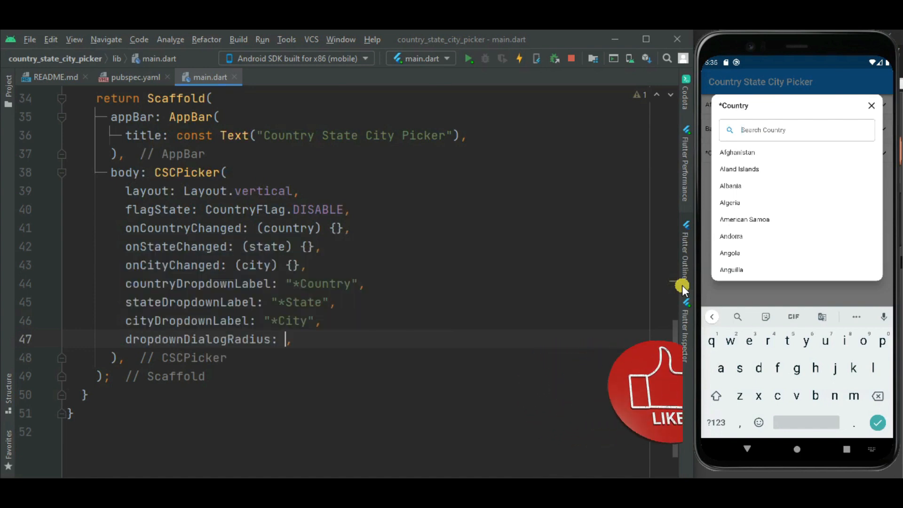
{"action": "type", "text": "30"}
{"action": "type", "text": "searchBarRadius: ,"}
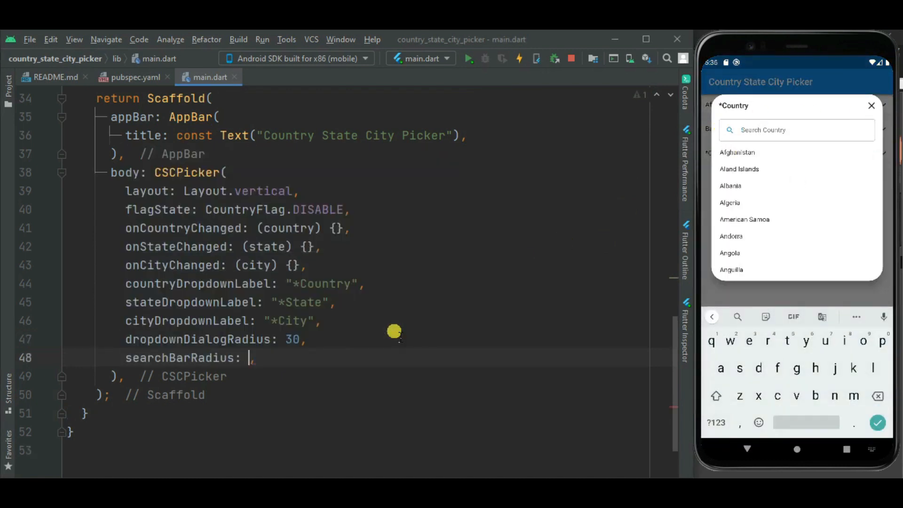
{"action": "type", "text": "30"}
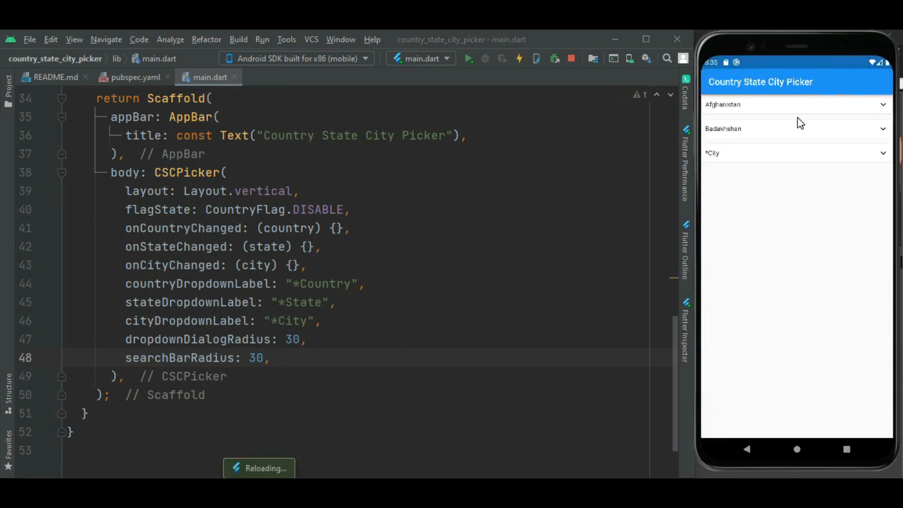
{"action": "left_click", "coordinate": [794, 104]}
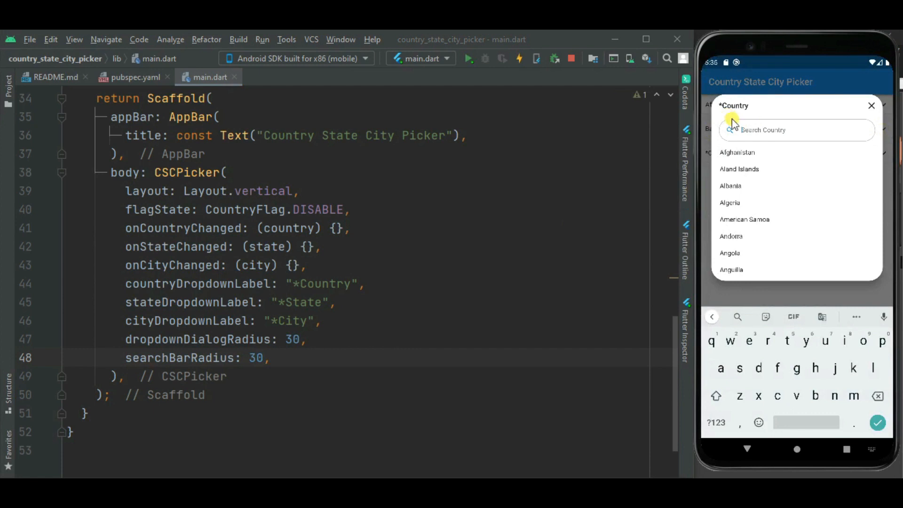
{"action": "left_click", "coordinate": [737, 152]}
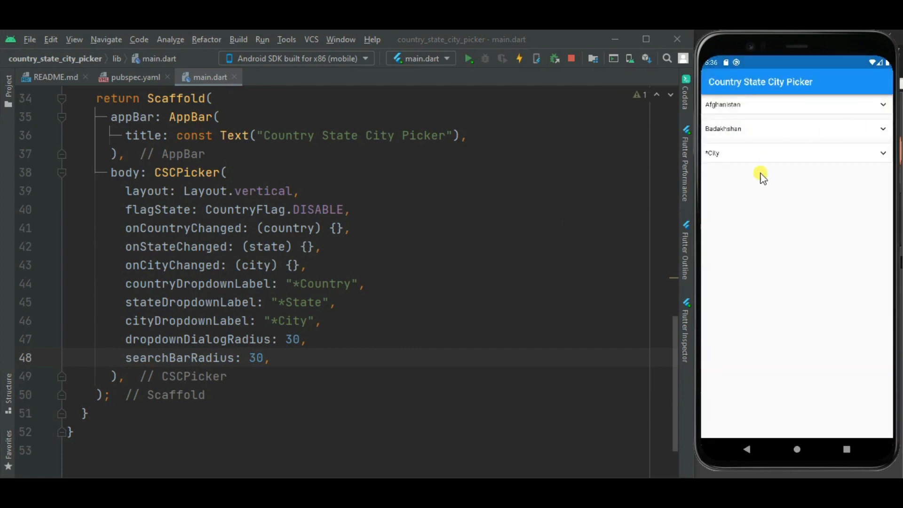
{"action": "mouse_move", "coordinate": [735, 241]}
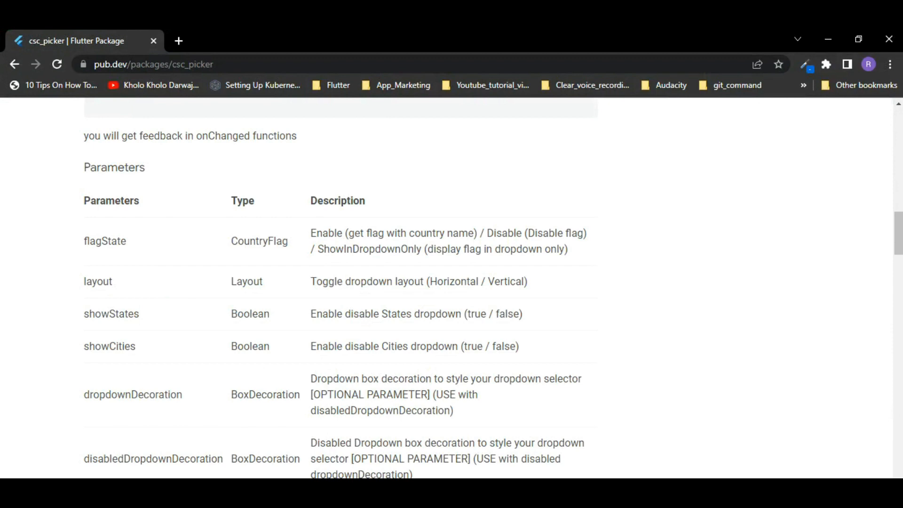
Scroll the csc_picker Parameters table down to the dropdownDialogRadius and searchBarRadius entries.
{"action": "double_click", "coordinate": [95, 240]}
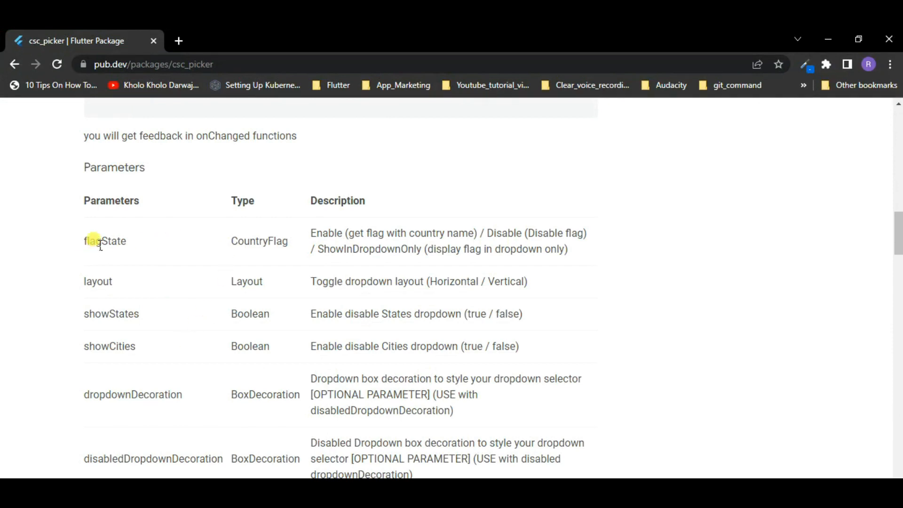
{"action": "scroll", "scroll_direction": "down", "scroll_amount": 3}
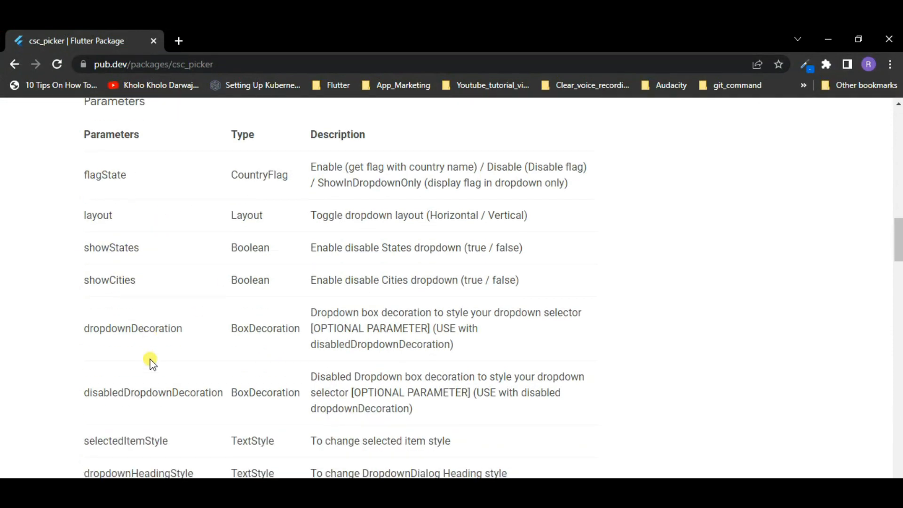
{"action": "scroll", "scroll_direction": "down", "scroll_amount": 3}
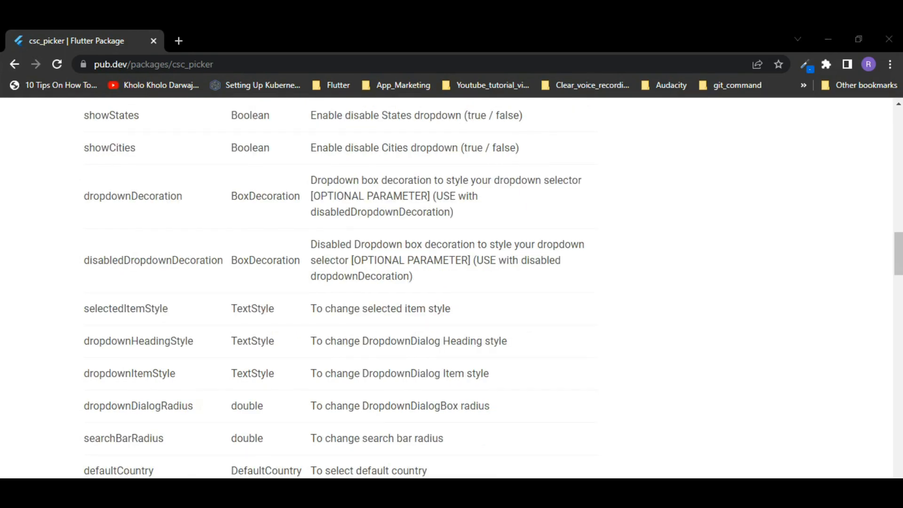